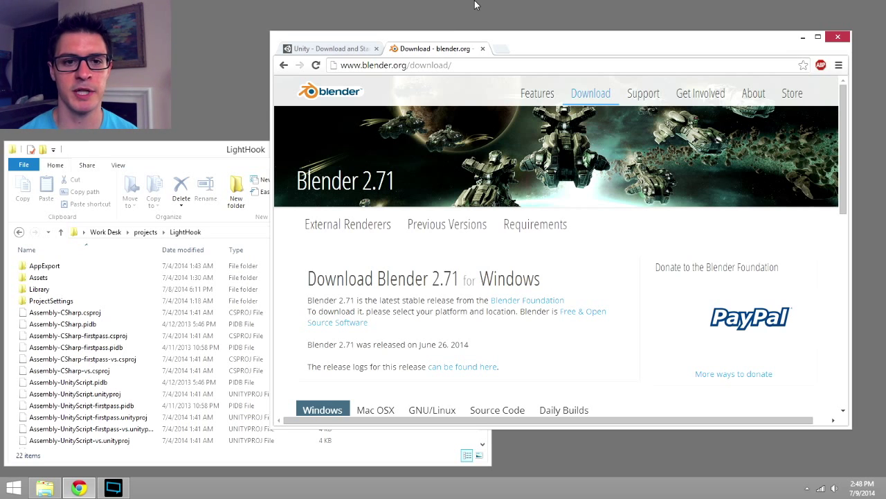
pyautogui.moveTo(459, 50)
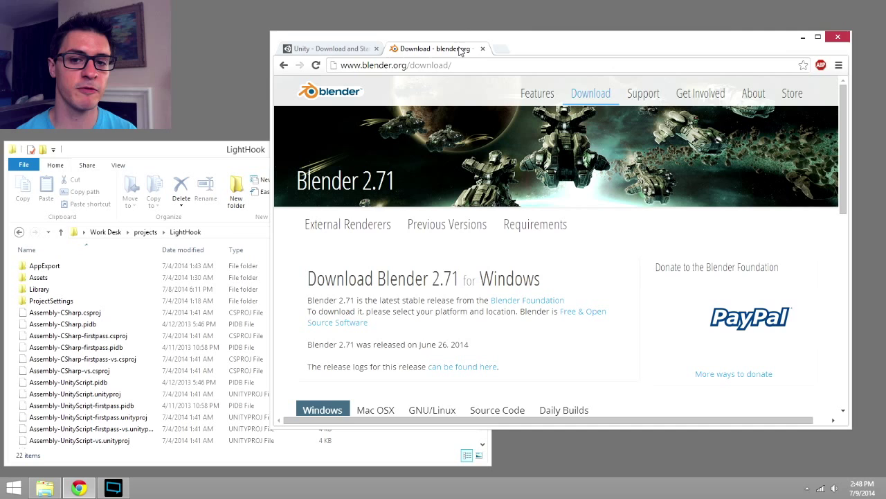
pyautogui.moveTo(386, 186)
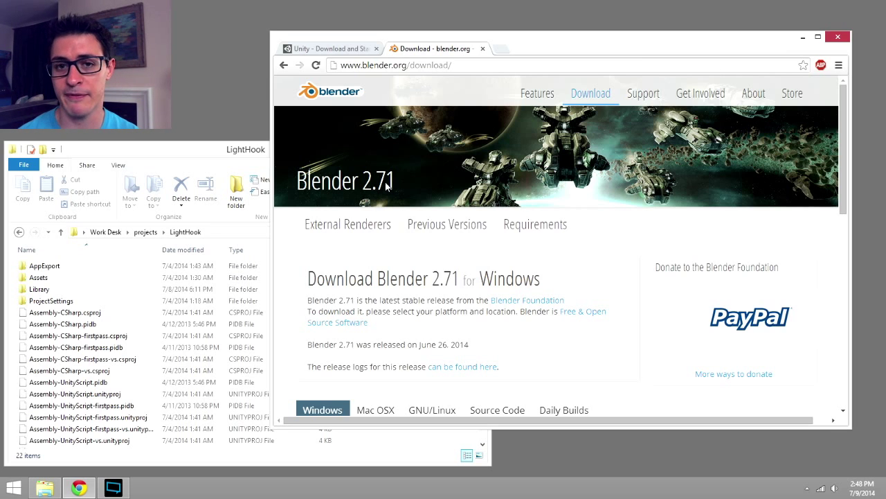
pyautogui.moveTo(590, 93)
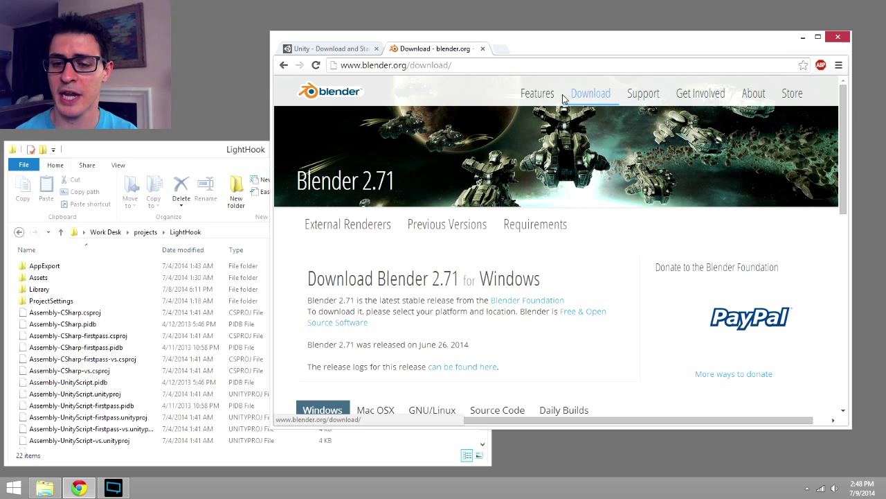
# Step: Review the Unity download page, then start a new tab for reddit.com/r/hobbygamedev
pyautogui.scroll(-3)
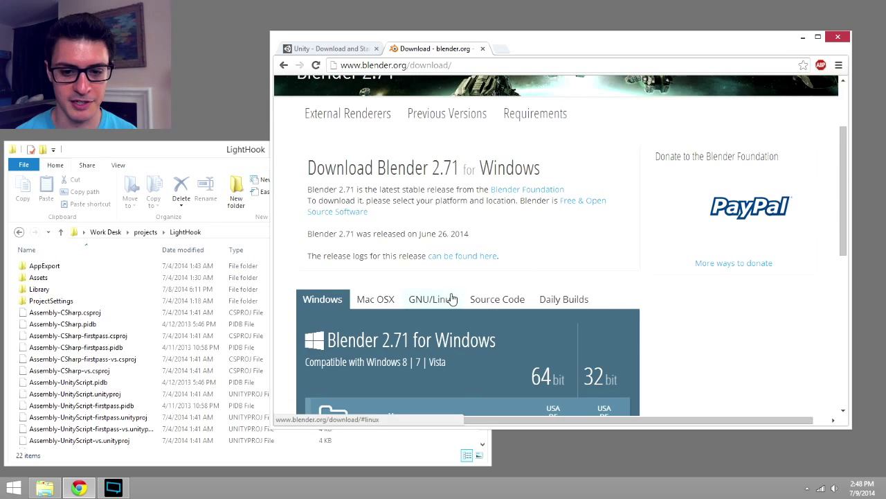
pyautogui.scroll(3)
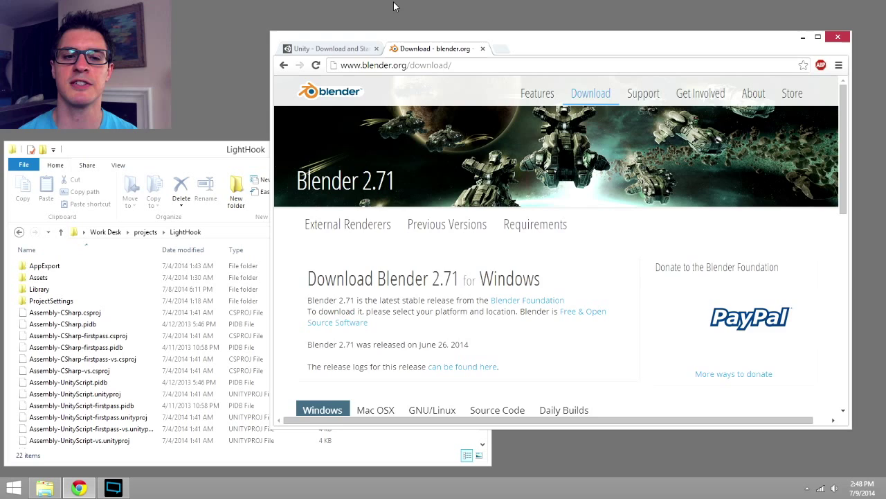
pyautogui.click(326, 48)
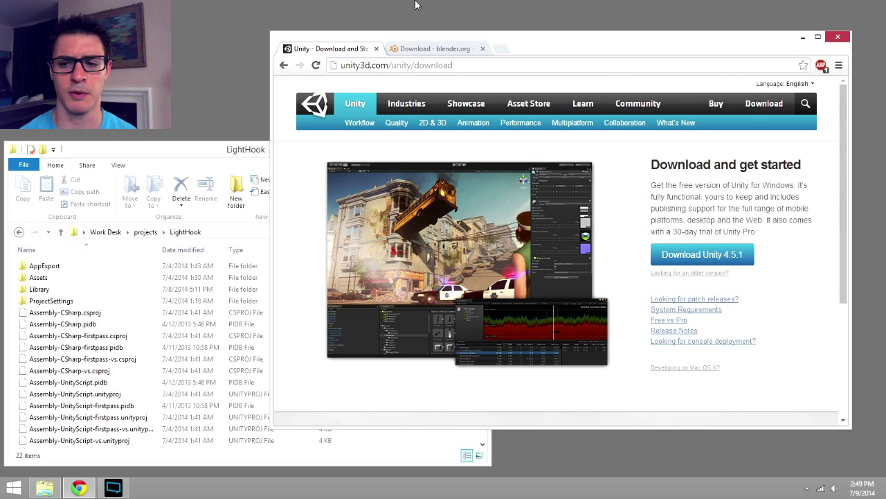
pyautogui.moveTo(632, 183)
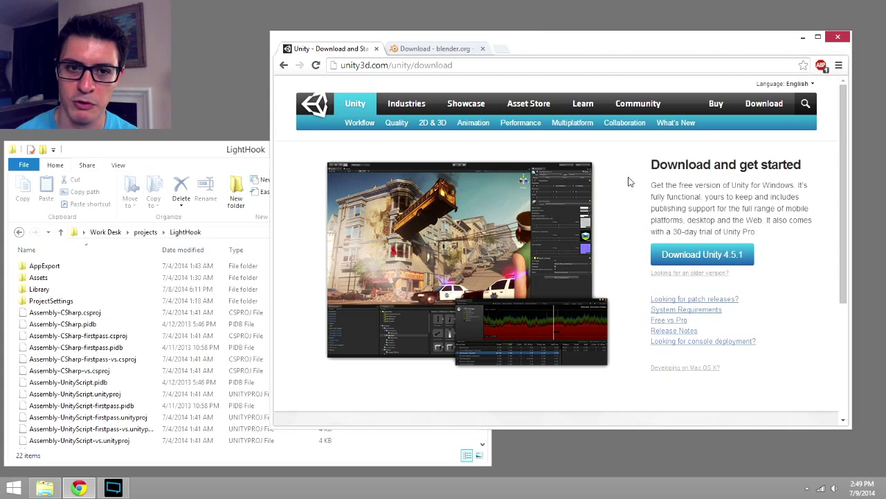
pyautogui.moveTo(618, 166)
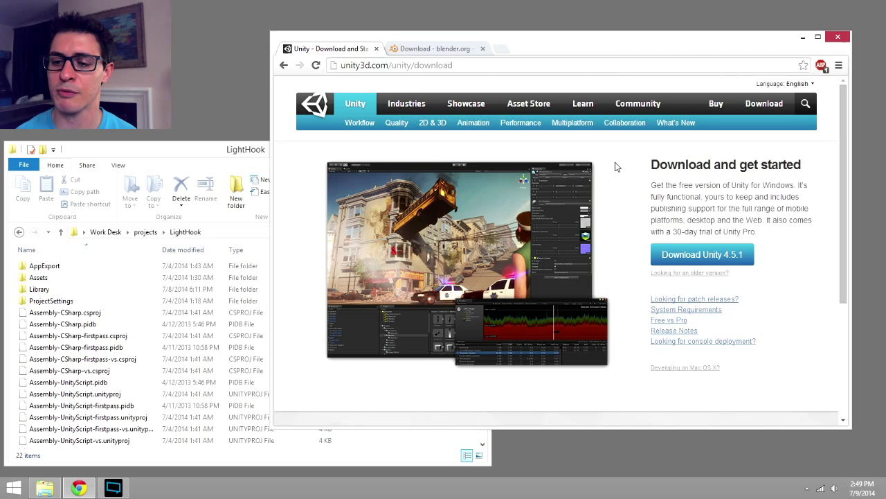
pyautogui.click(433, 48)
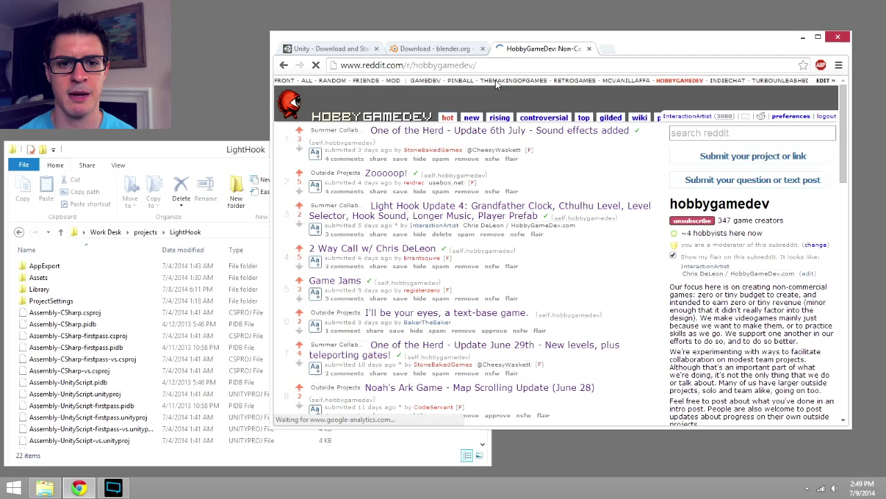
# Step: View the Light Hook Update 4 post, then switch to the Unity LightHook project
pyautogui.click(513, 210)
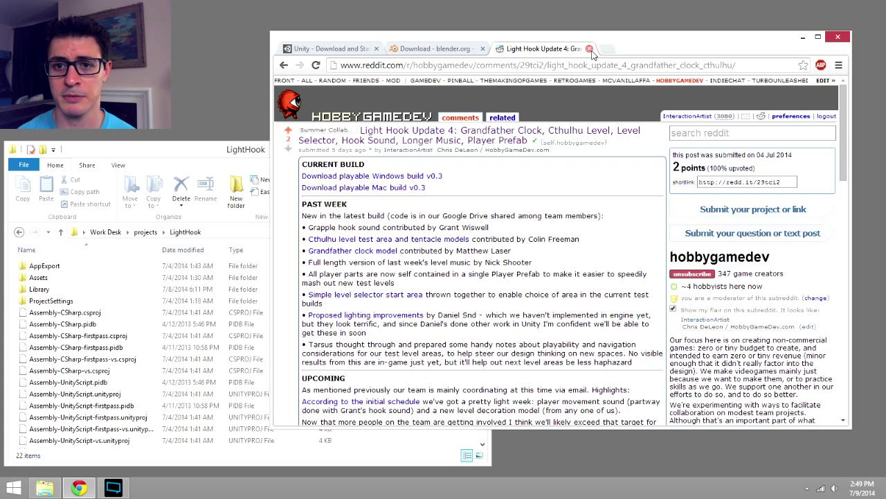
pyautogui.click(590, 48)
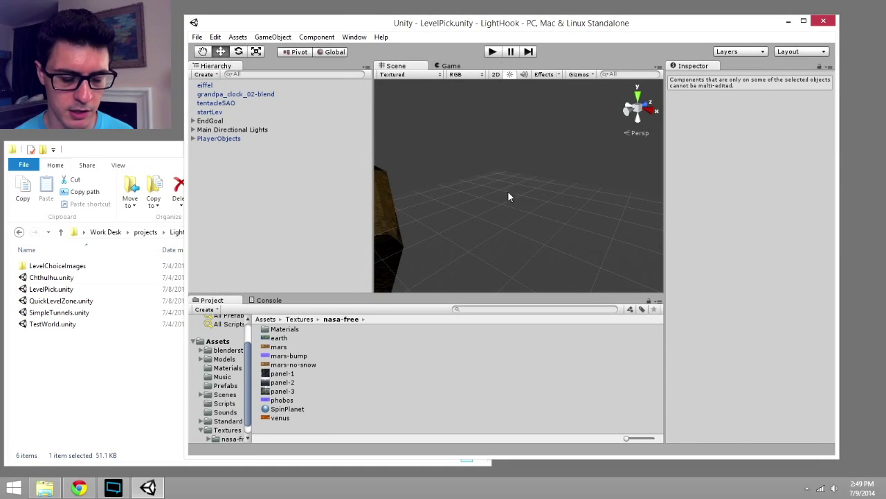
# Step: Frame the LevelPick room geometry and tentacle creature in Unity's Scene view
pyautogui.click(210, 111)
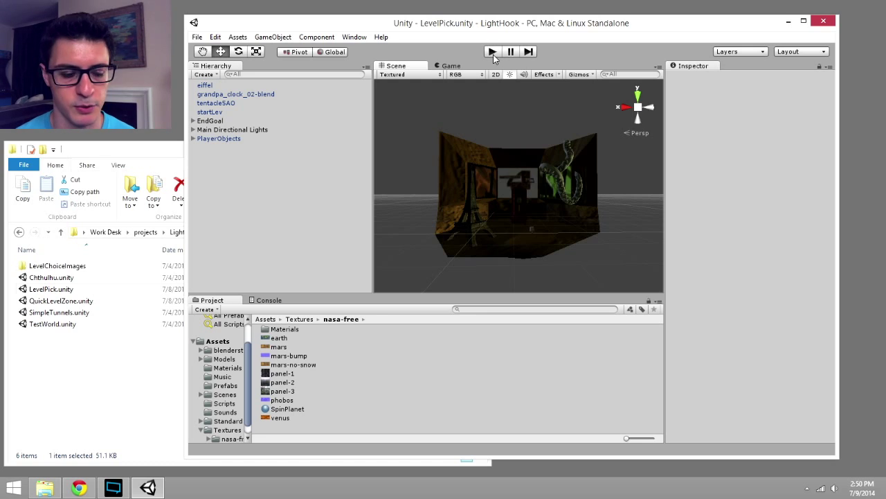
pyautogui.click(491, 52)
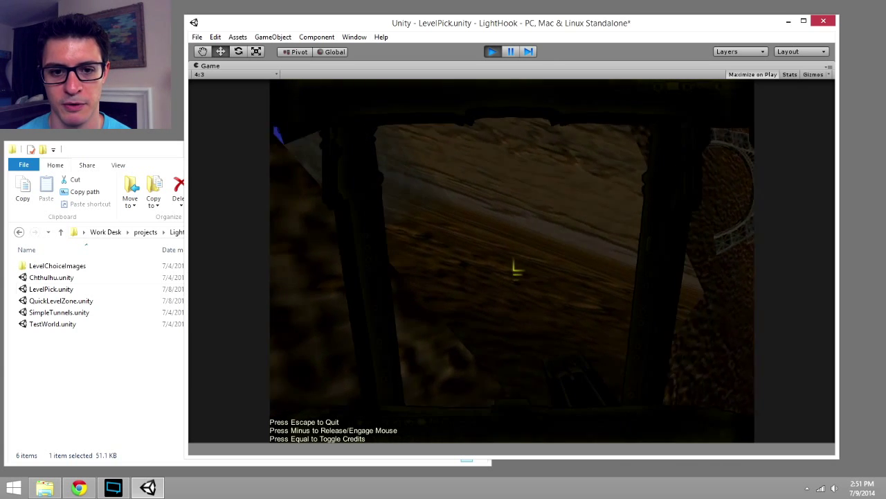
pyautogui.click(491, 51)
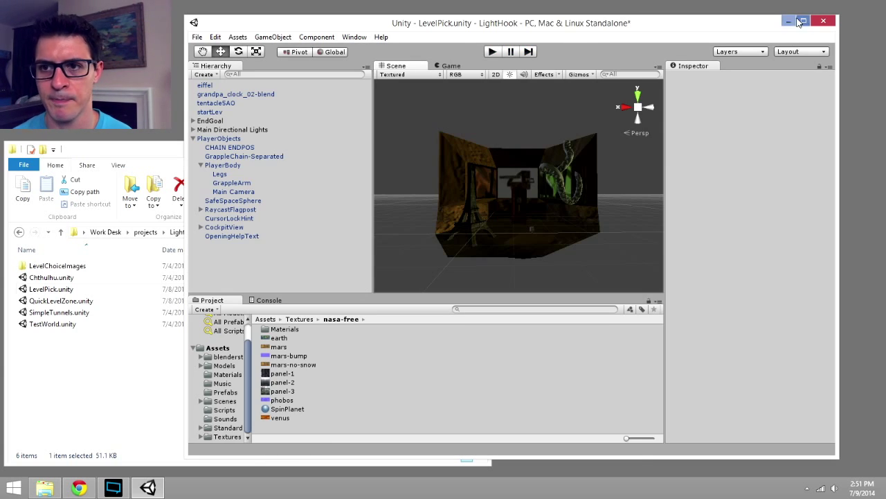
pyautogui.moveTo(789, 21)
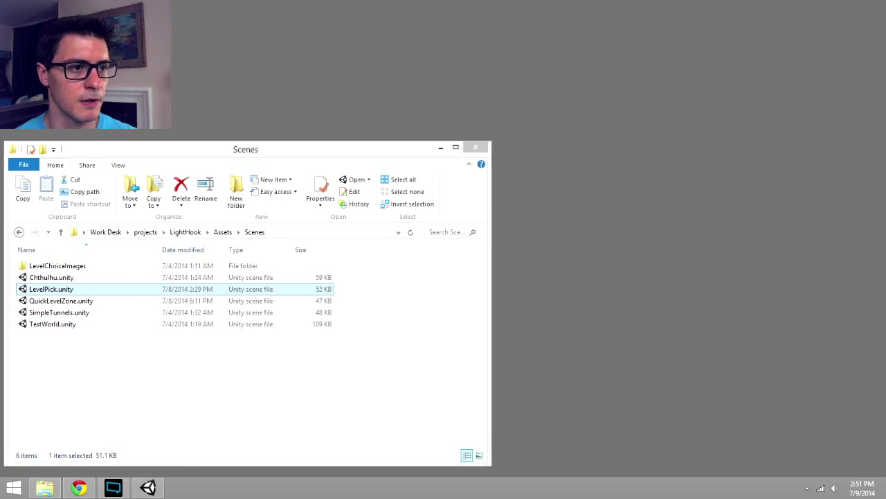
# Step: Launch Blender 2.71 from its shortcut so the splash screen appears
pyautogui.click(182, 488)
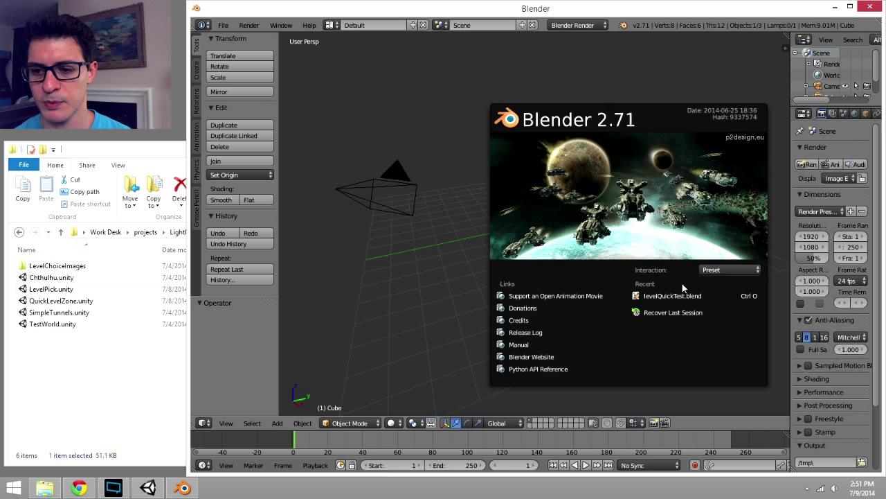
# Step: Dismiss the splash and orbit around the default cube, camera and lamp
pyautogui.click(496, 213)
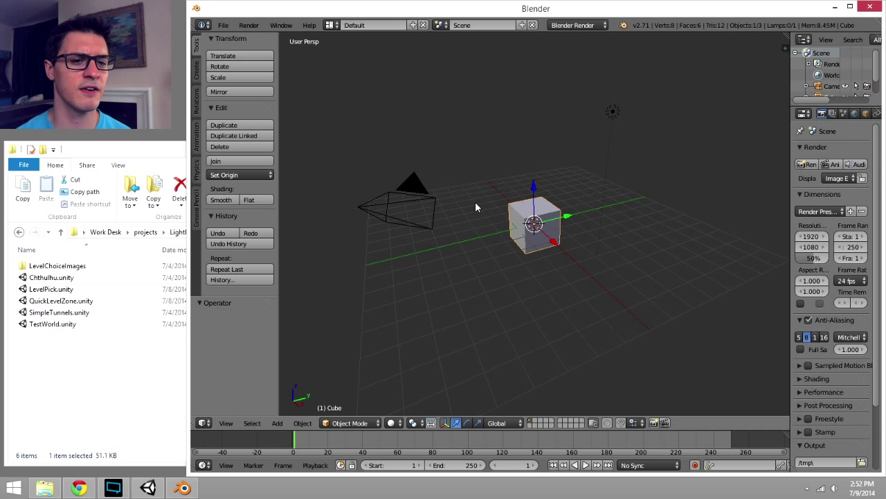
pyautogui.moveTo(476, 206); pyautogui.dragTo(500, 287)
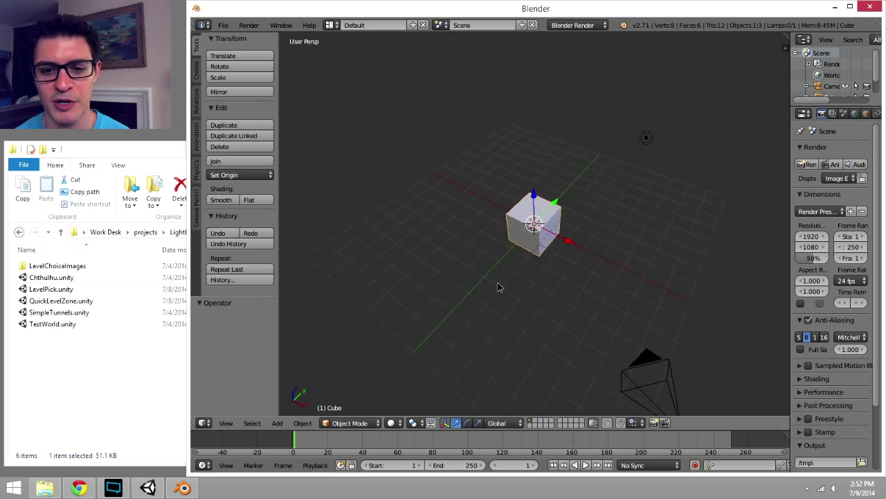